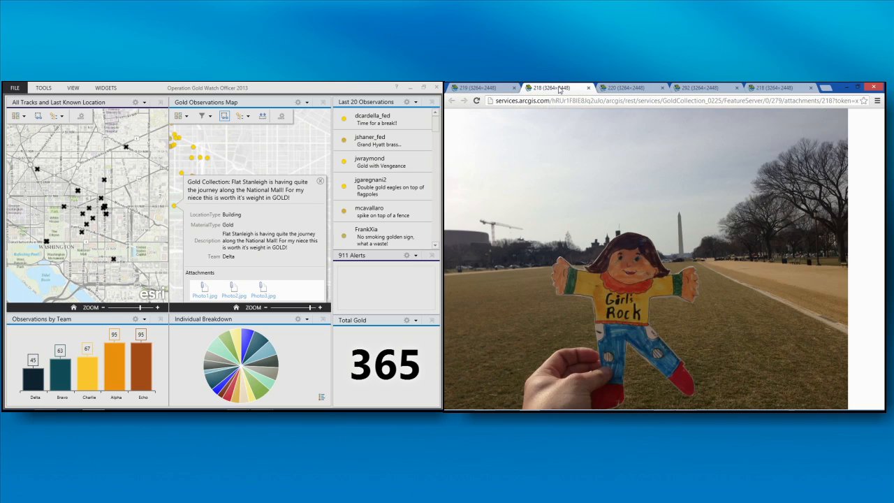
Close the photo attachment page to reveal the second dashboard display.
click(623, 87)
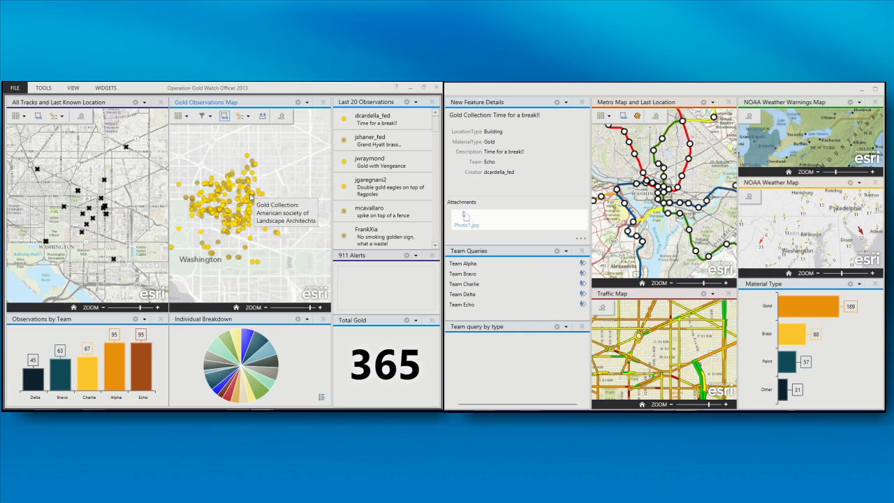
Filter all widgets to one individual via the Individual Breakdown pie, total gold 17.
click(204, 116)
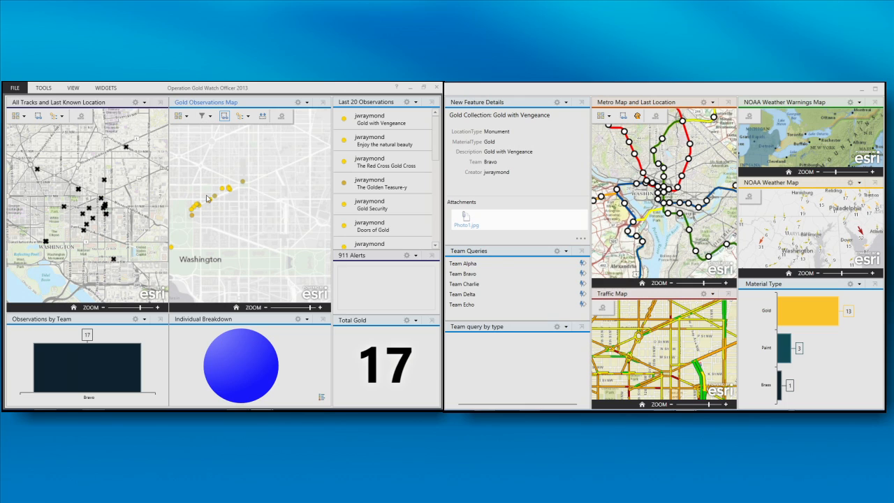
Show the popup for the 'I AM GOLD HEAR ME ROAR!!!' Bravo monument observation point.
right_click(234, 190)
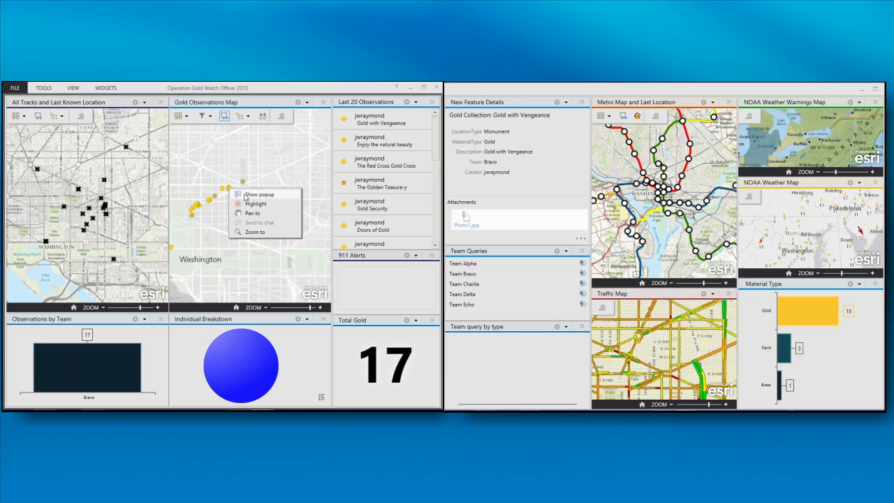
click(260, 194)
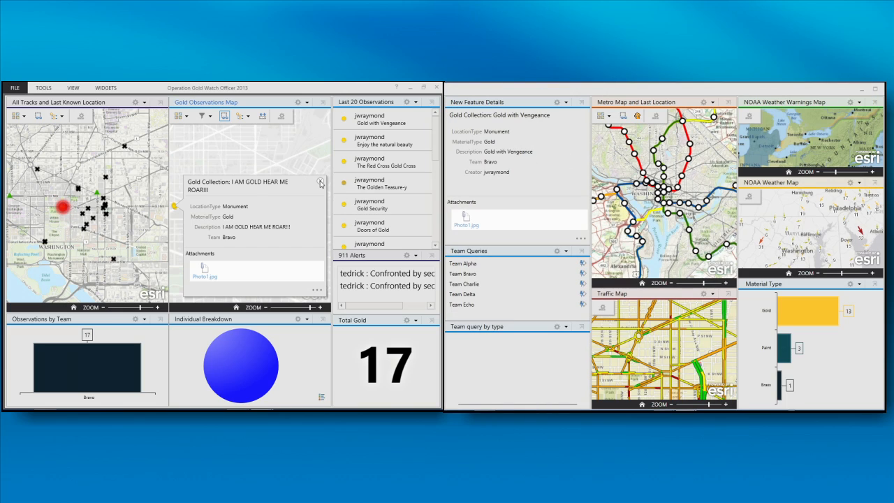
Close the observation details popup on the Gold Observations Map.
click(319, 182)
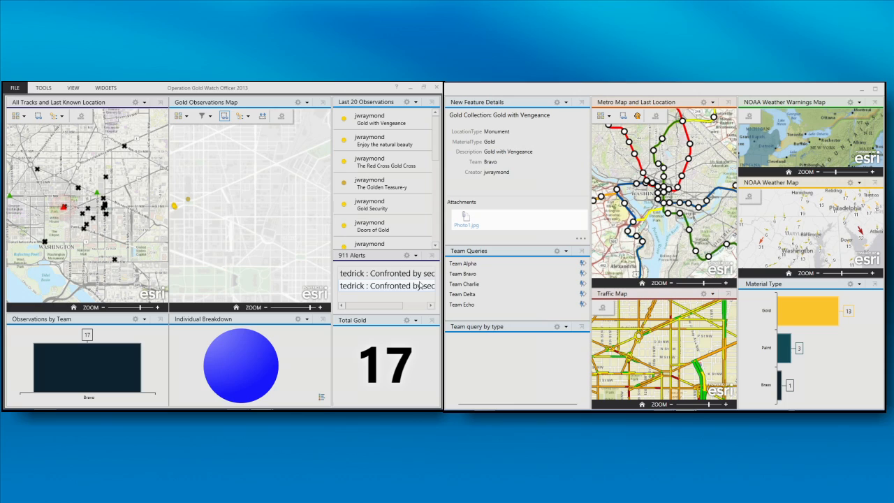
right_click(394, 277)
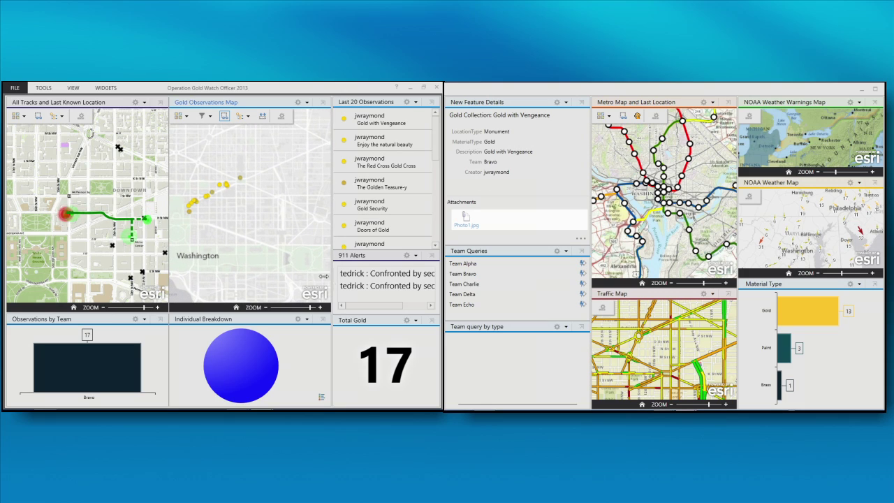
Clear the individual filter to All Features so total gold reads 378 again.
click(204, 116)
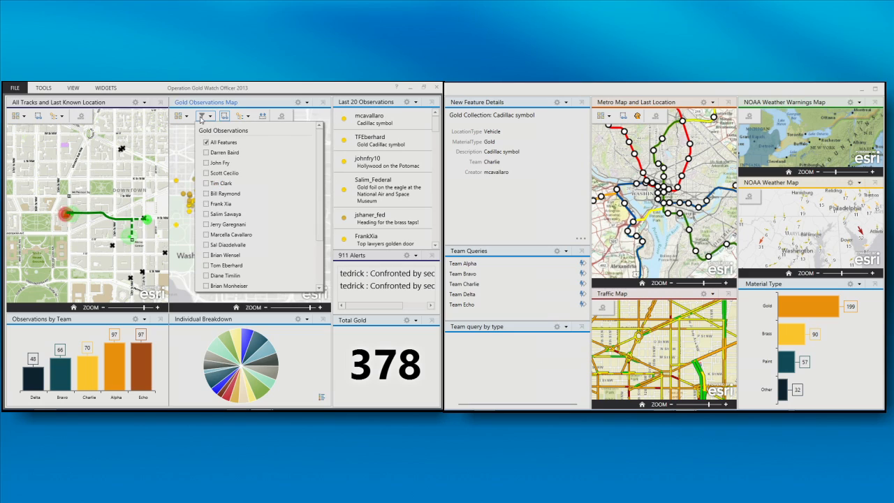
click(204, 116)
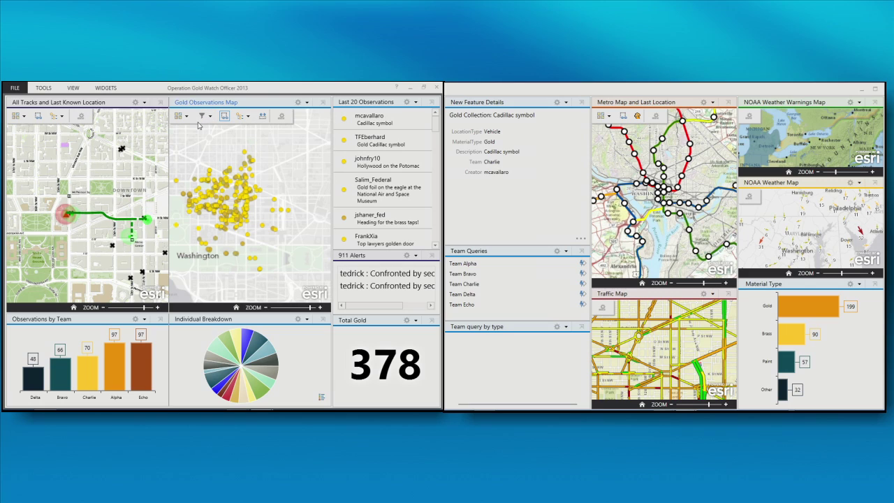